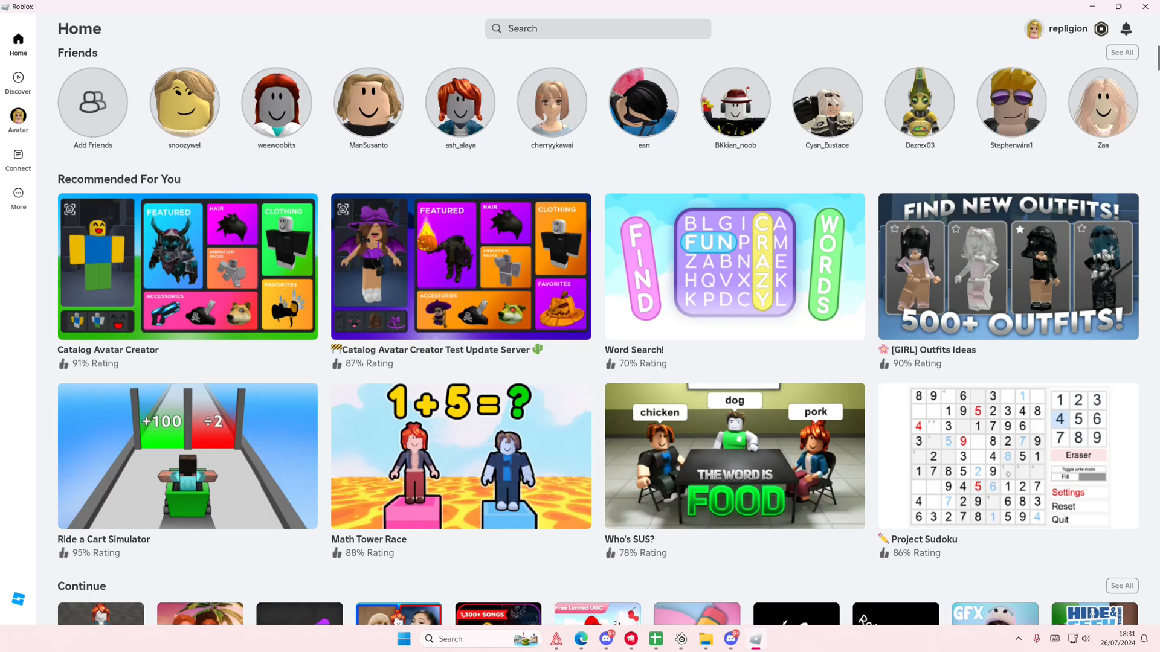
Step: Reach the Roblox Settings page from the More section of the sidebar
click(18, 198)
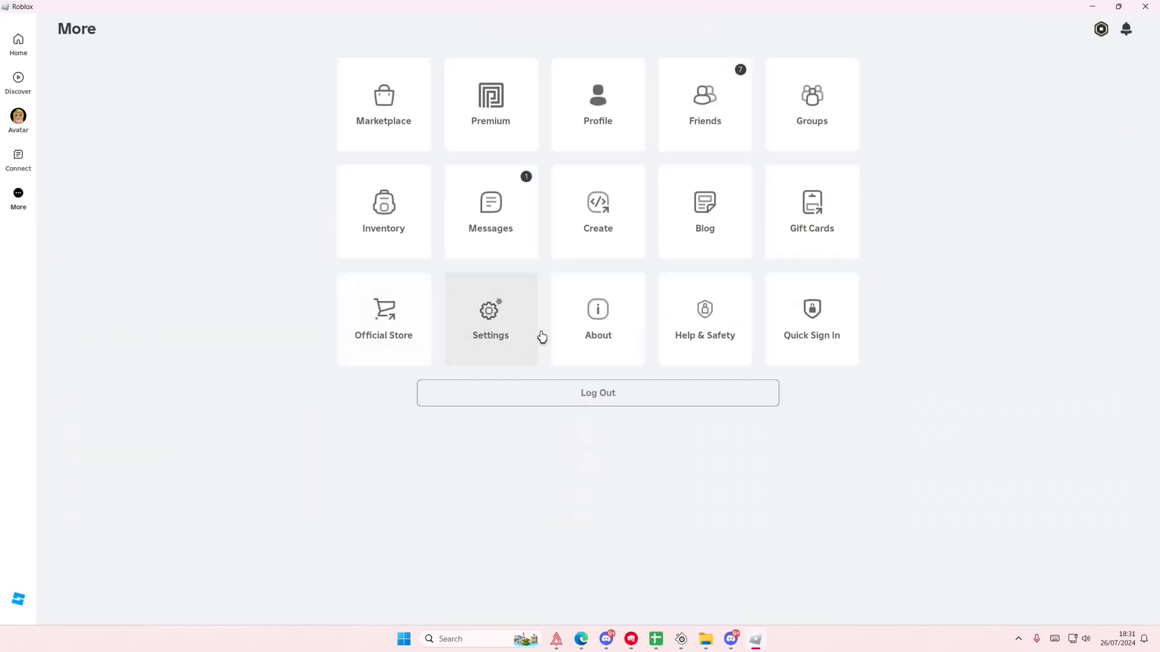
click(491, 317)
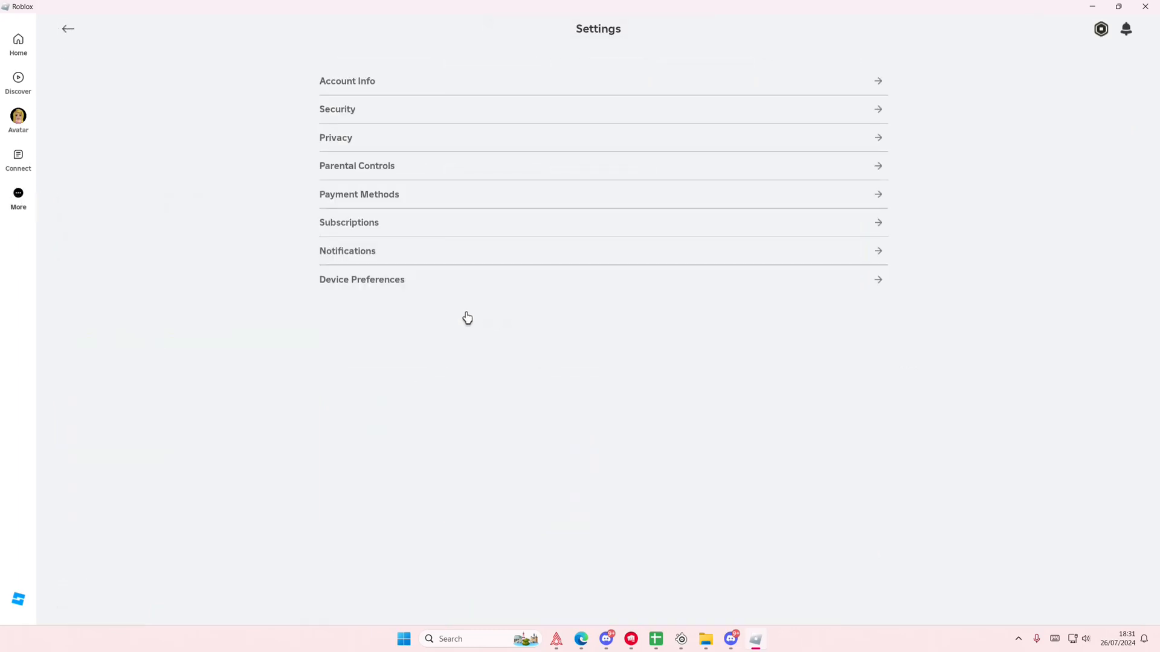
click(347, 81)
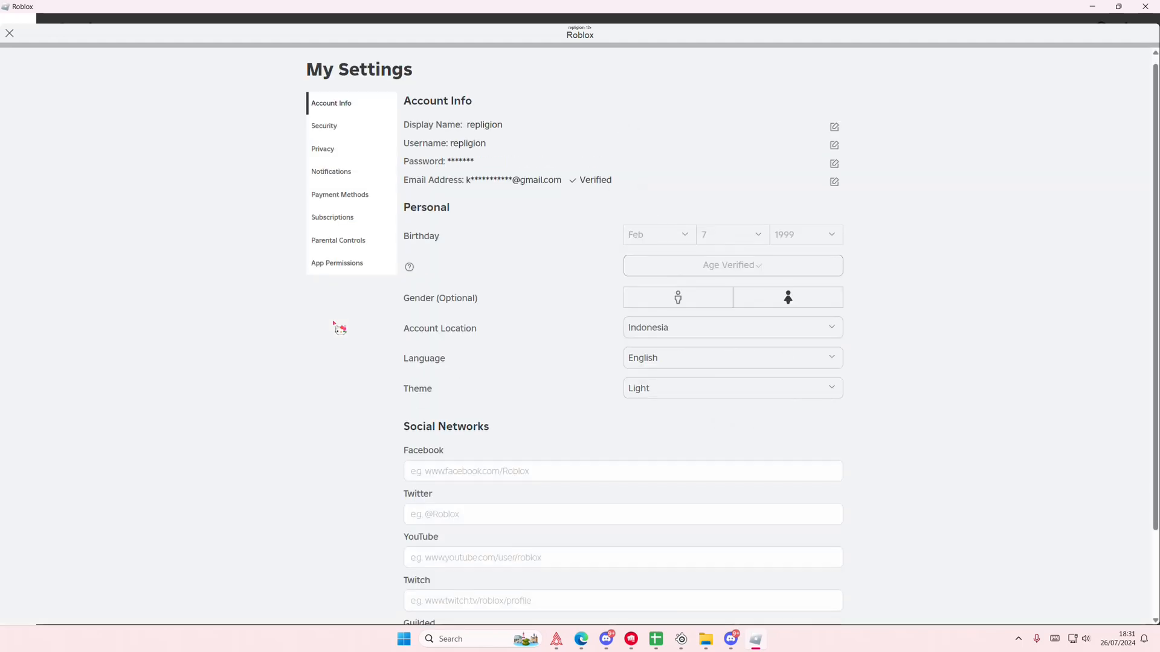
scroll(down, 3)
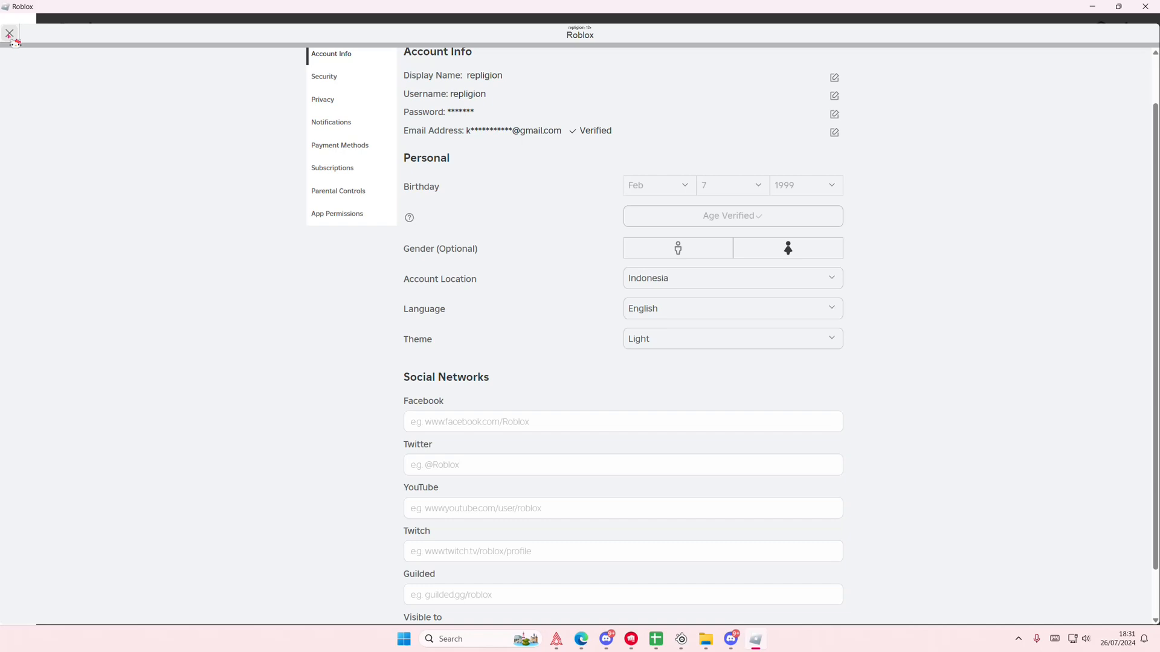
click(68, 28)
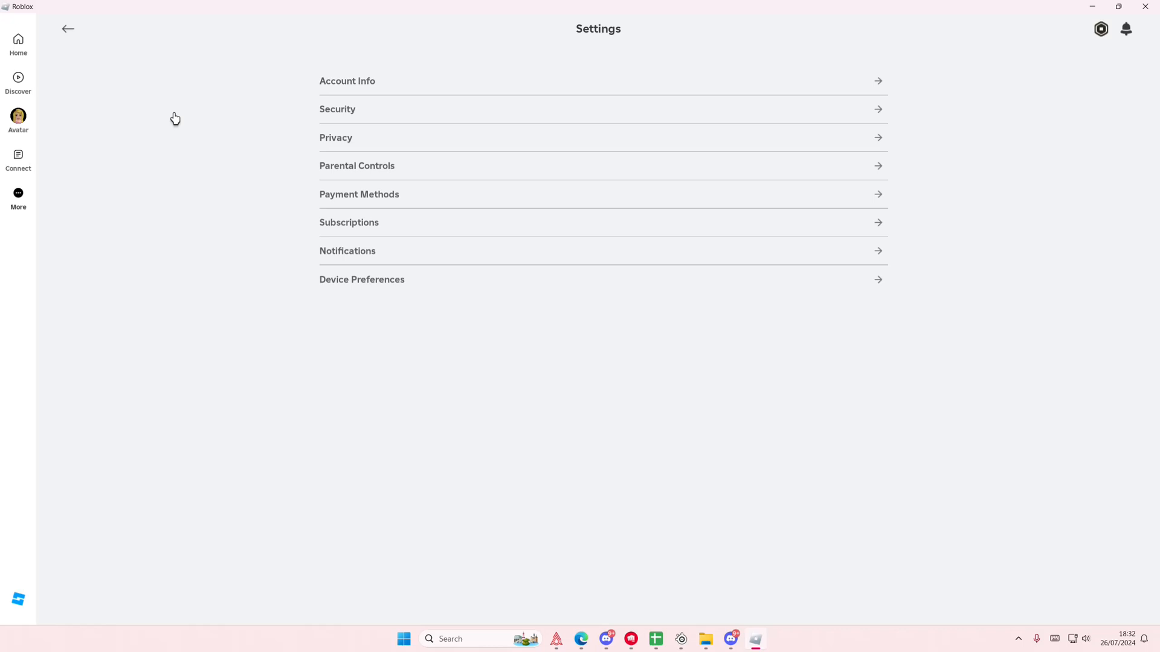
mouse_move(331, 143)
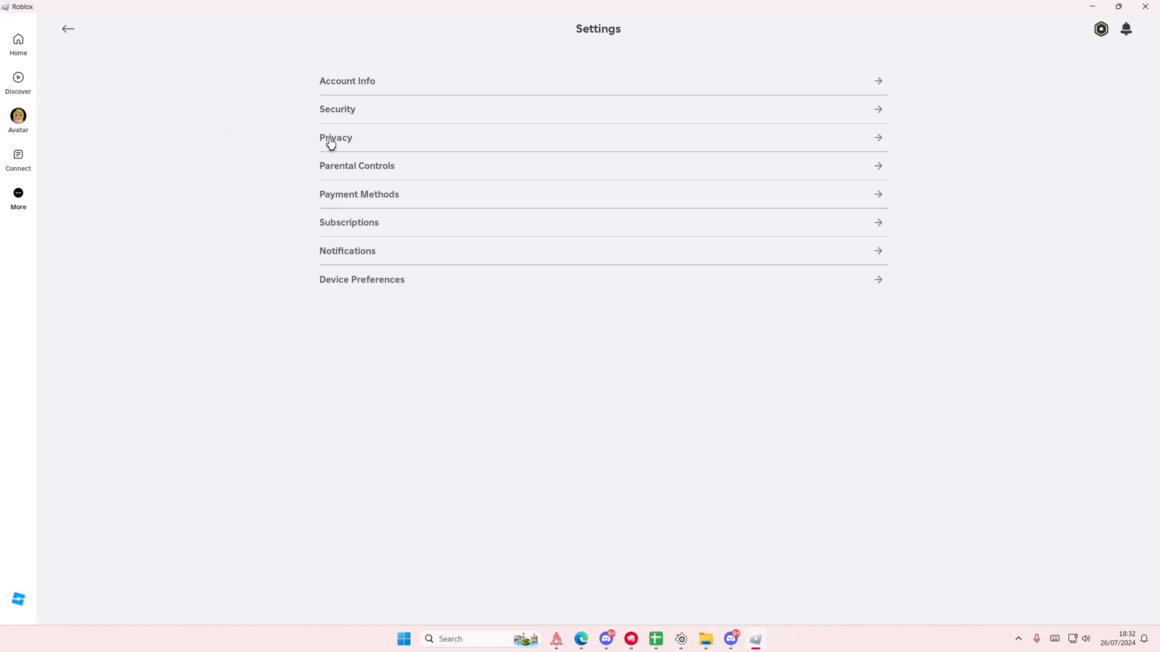
Step: In Privacy, switch on 'Use microphone to chat with voice' and confirm Enable in the Chat with Voice dialog
click(335, 137)
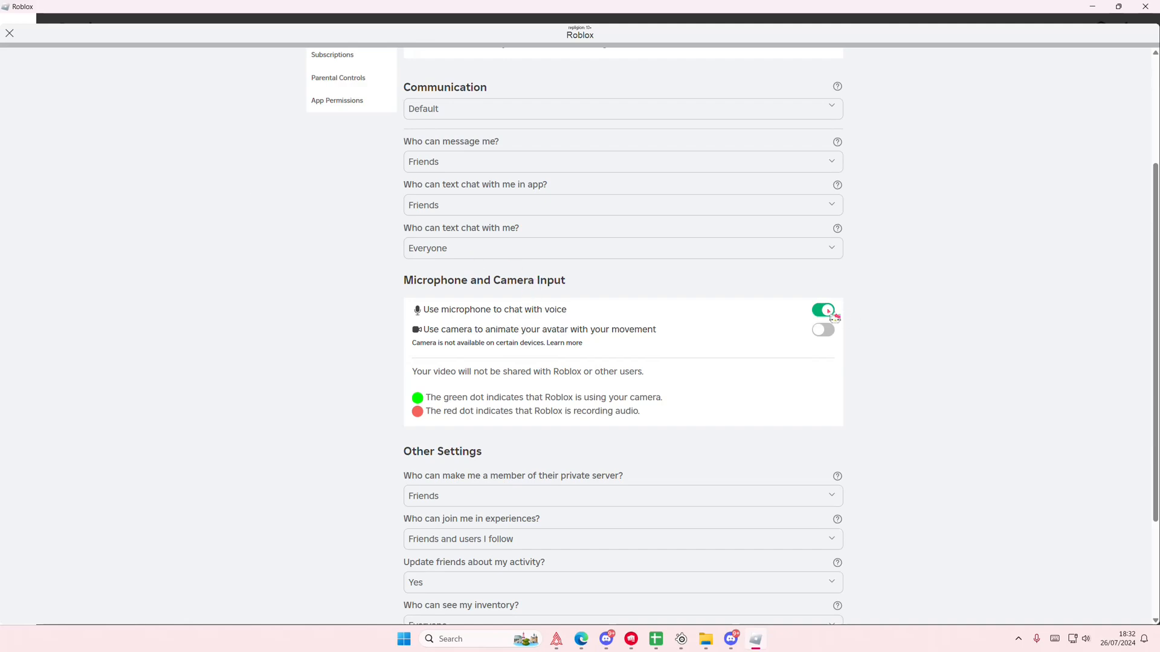
click(822, 309)
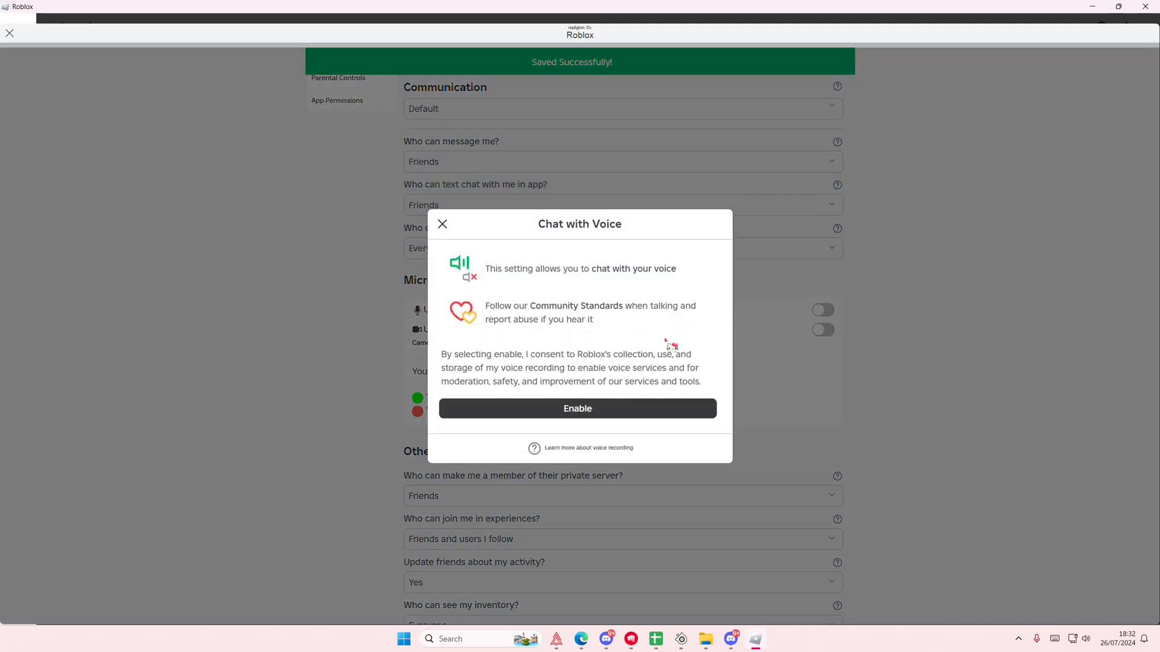
click(578, 408)
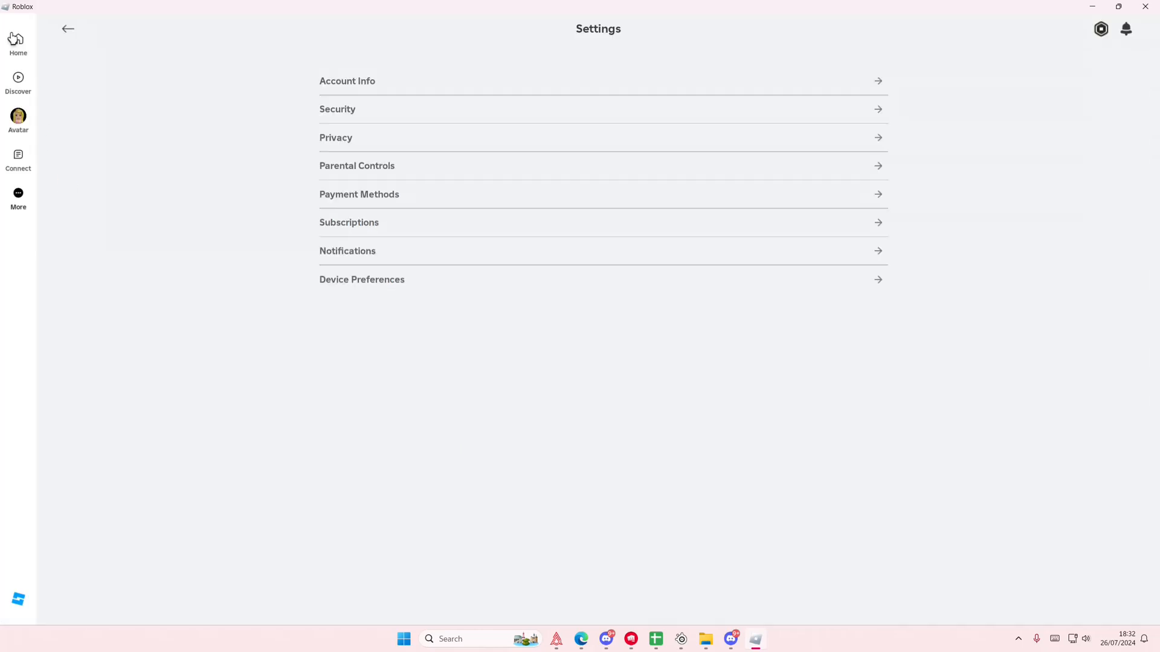
Step: From Home's Continue row, launch Dress To Impress
click(68, 28)
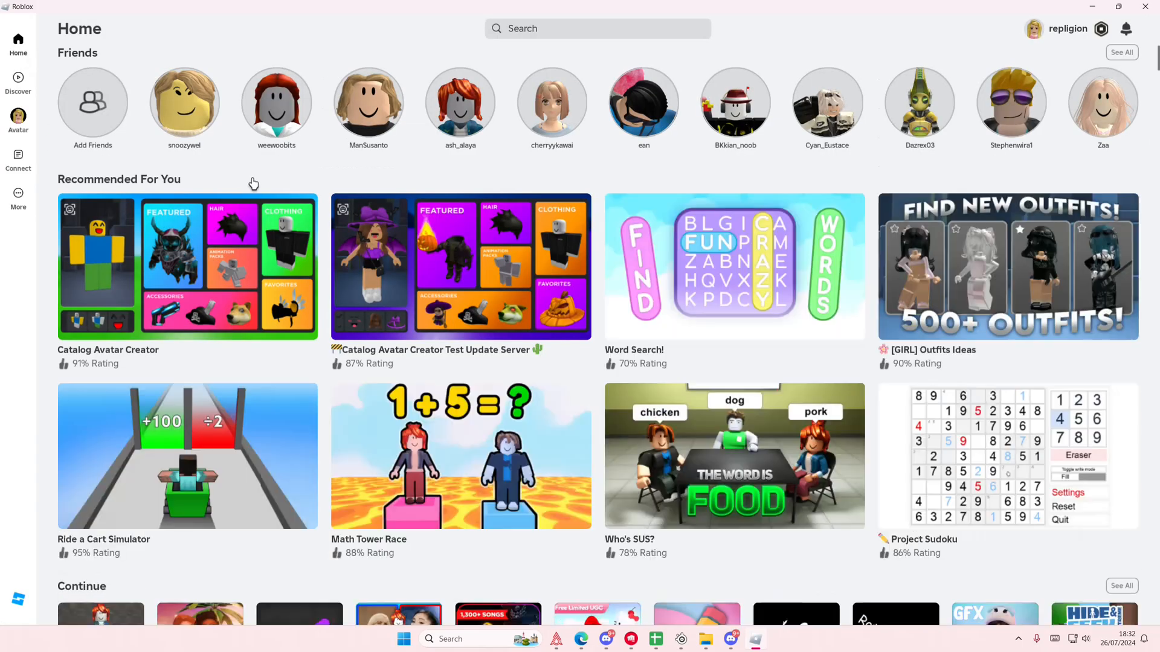
scroll(down, 3)
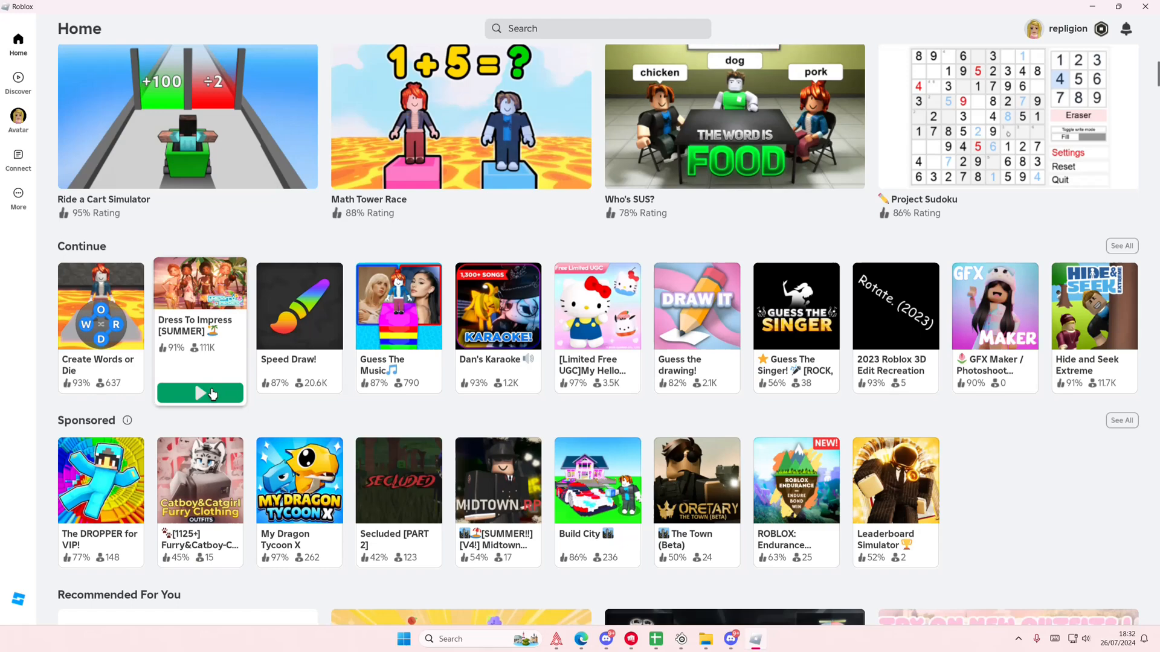
click(199, 392)
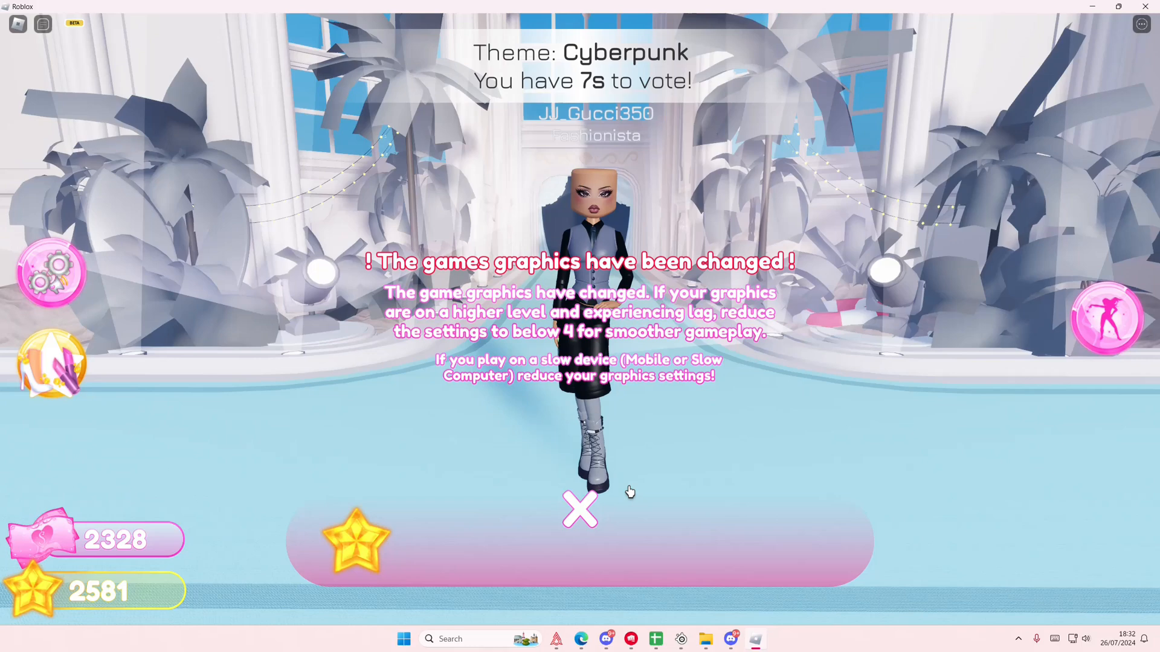
Step: Bring up the in-game Esc menu on its Settings tab showing the Input Device option
key(Escape)
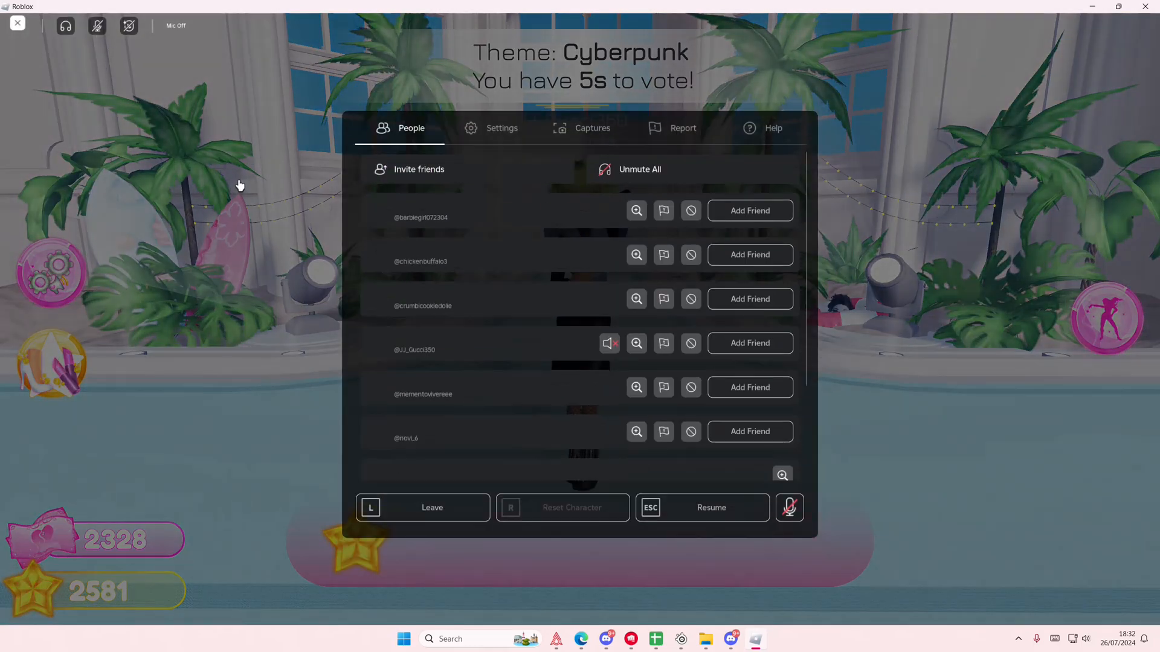
click(500, 128)
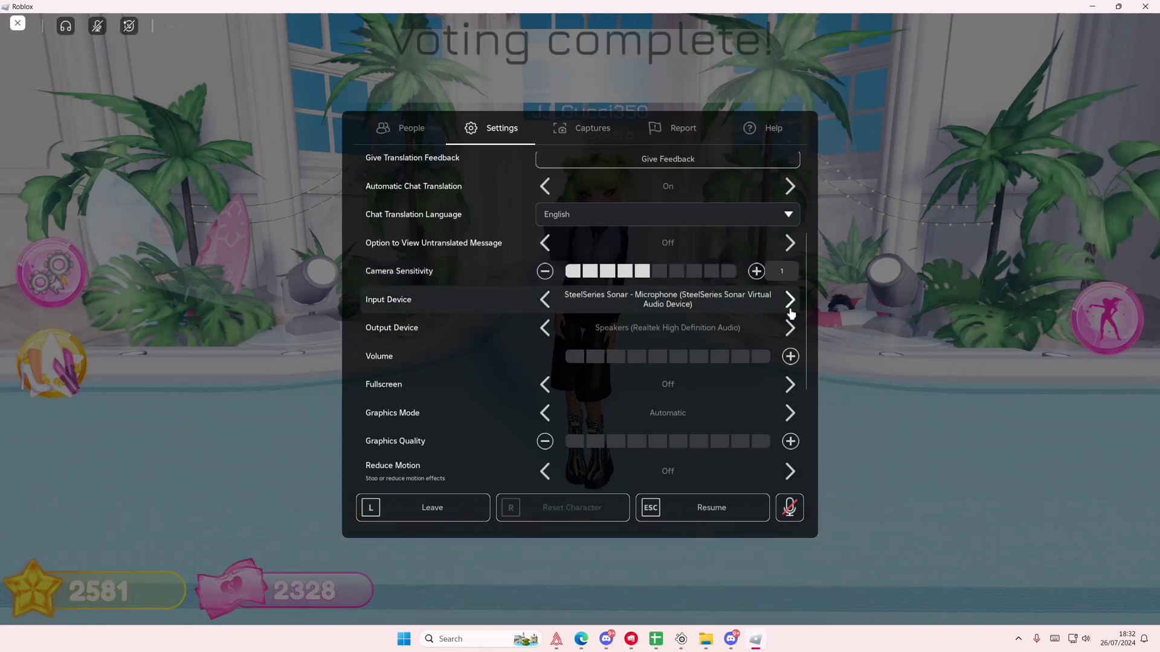
Step: Set Input Device to Microphone (2- Fantech Leviosa), unmute then mute the mic, and return to the player list
click(790, 298)
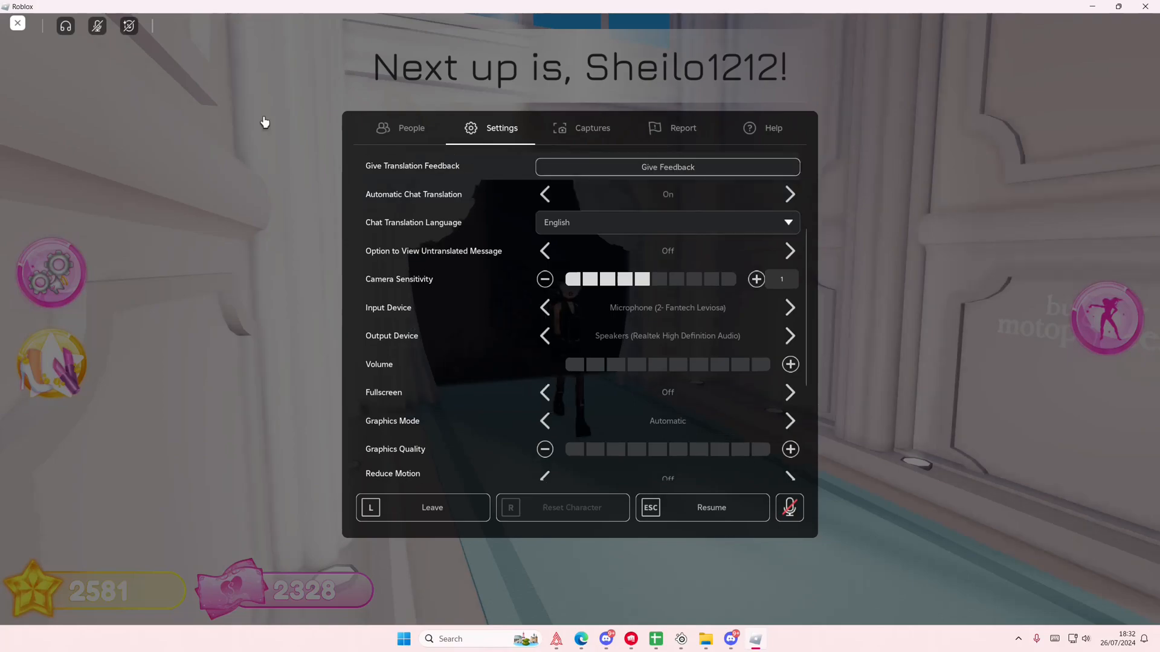
click(97, 25)
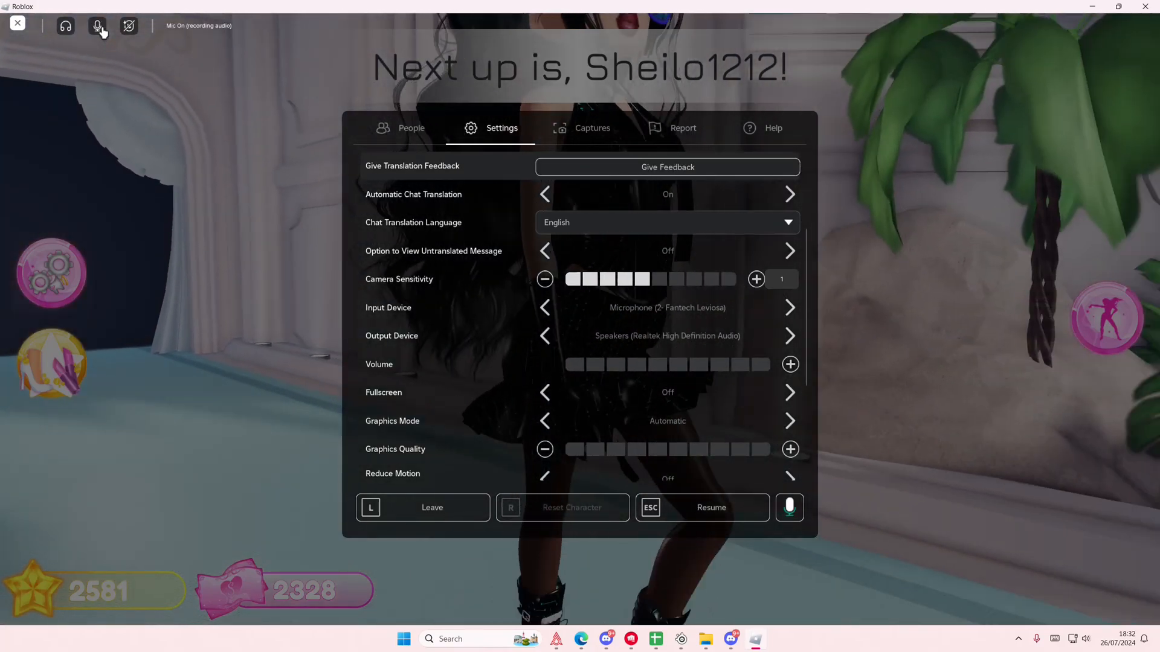
click(96, 26)
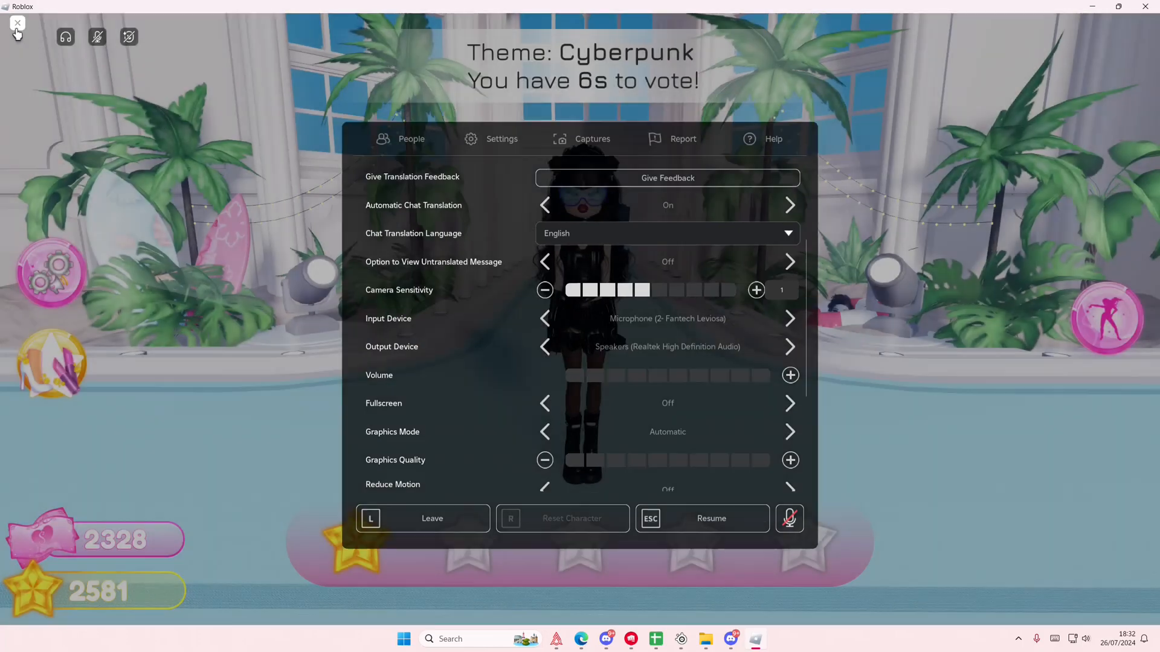
click(410, 137)
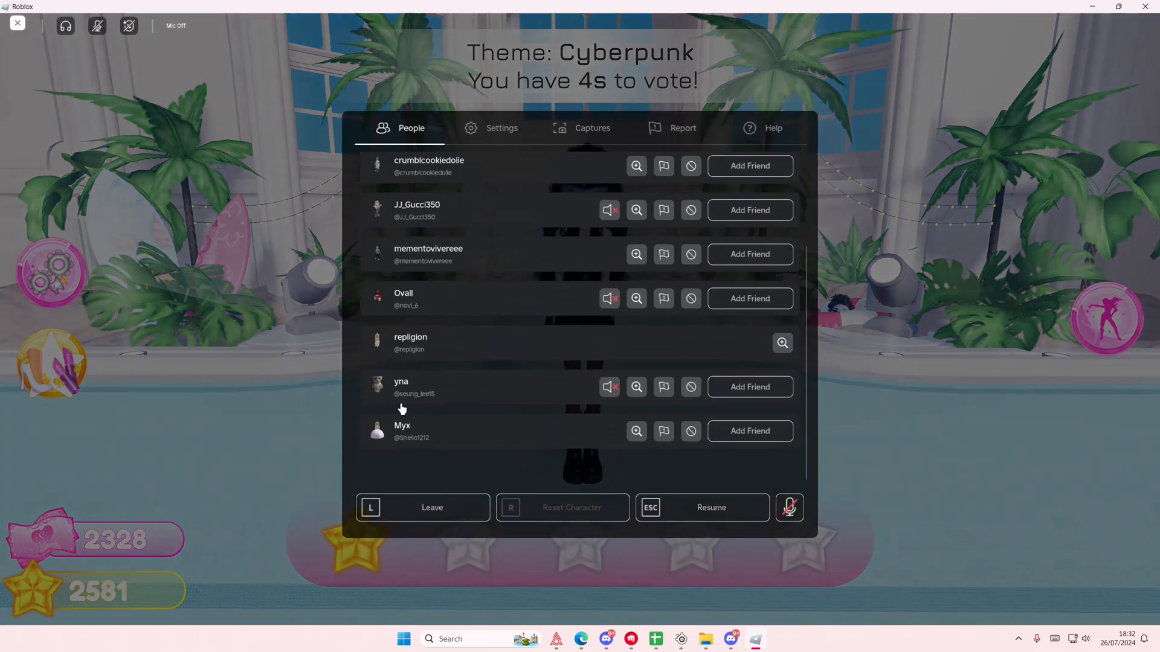